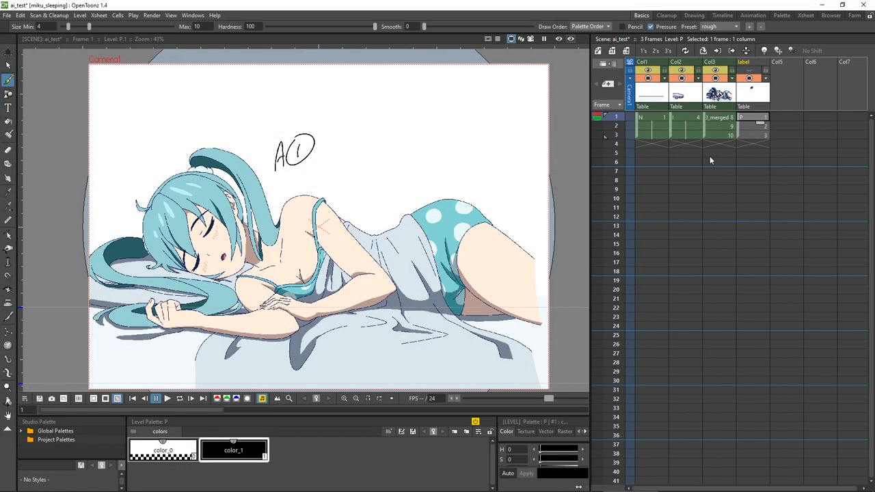
{"action": "mouse_move", "coordinate": [697, 158]}
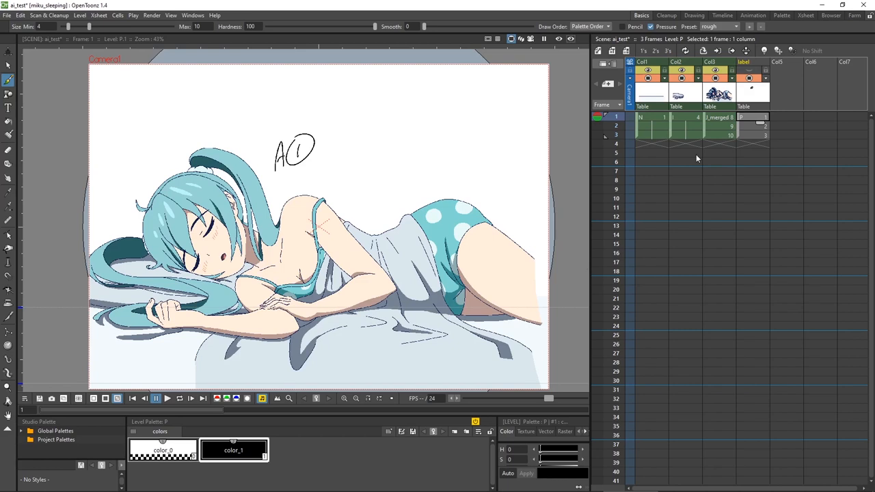
{"action": "mouse_move", "coordinate": [711, 160]}
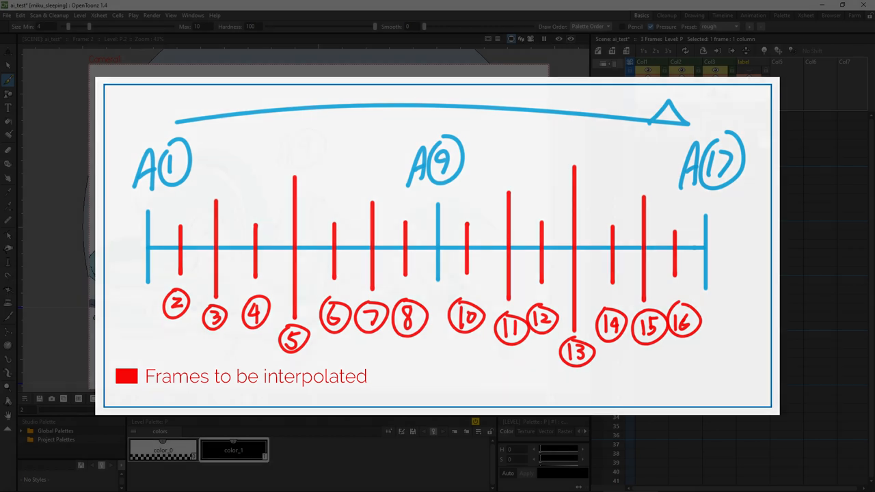
Bring up Render Output Settings with frames 1–3, step 1, saving to outputs\ai_test.
{"action": "right_click", "coordinate": [698, 116]}
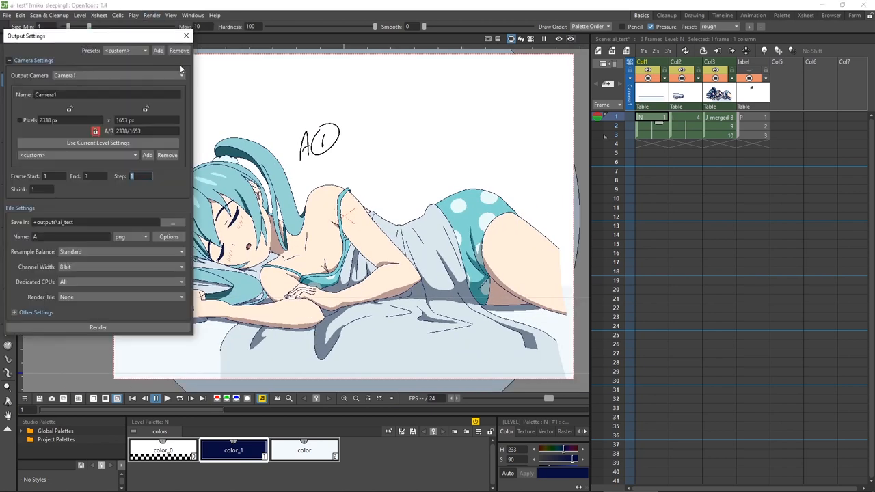
Set the render output file format to PNG.
{"action": "left_click", "coordinate": [130, 237]}
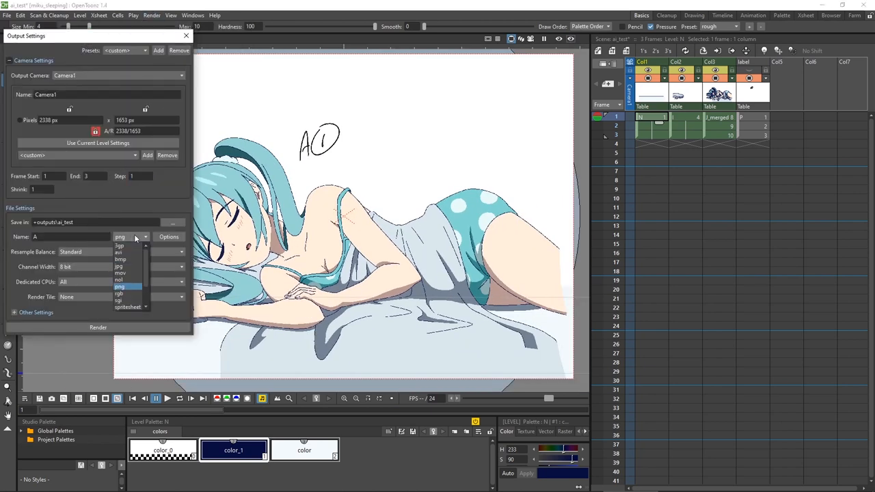
{"action": "left_click", "coordinate": [120, 287]}
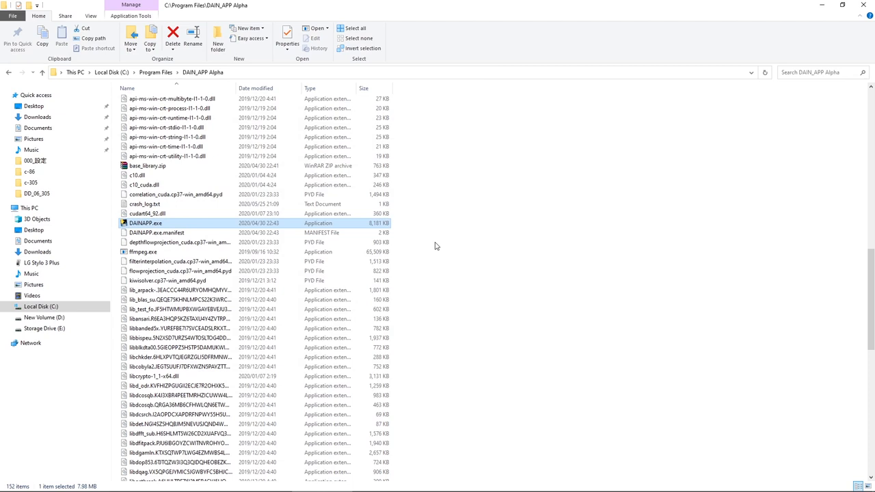
Launch DAIN-APP with PNG sequence input, using ai_test as input and output folder.
{"action": "double_click", "coordinate": [146, 222]}
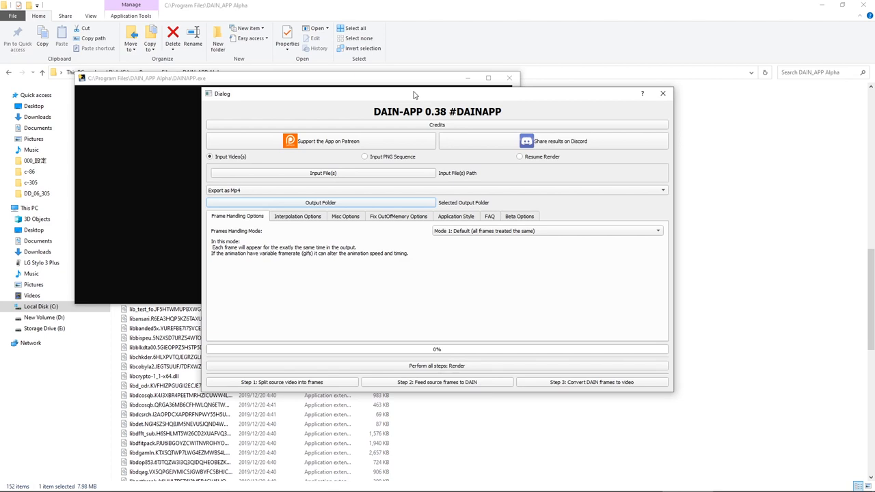
{"action": "mouse_move", "coordinate": [366, 133]}
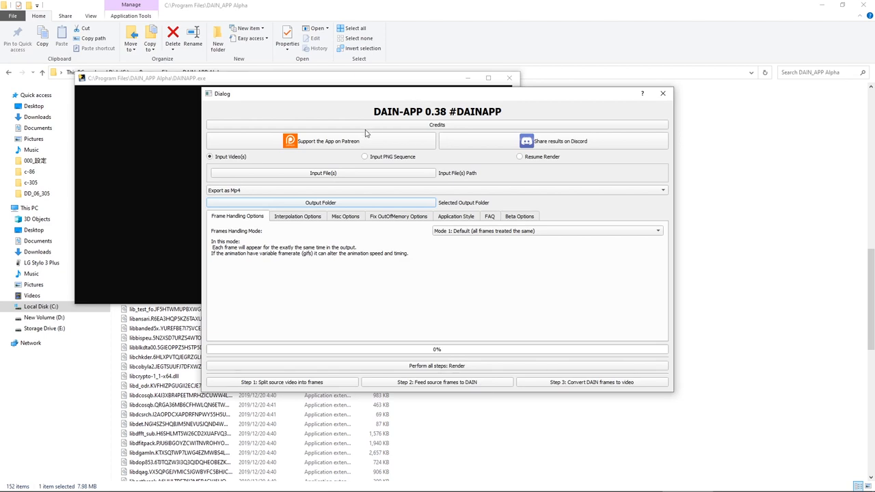
{"action": "left_click", "coordinate": [364, 157]}
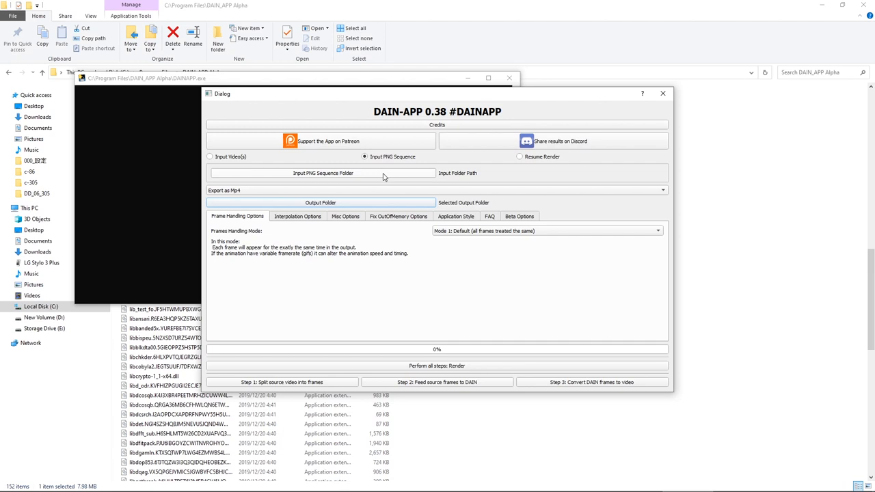
{"action": "left_click", "coordinate": [323, 173]}
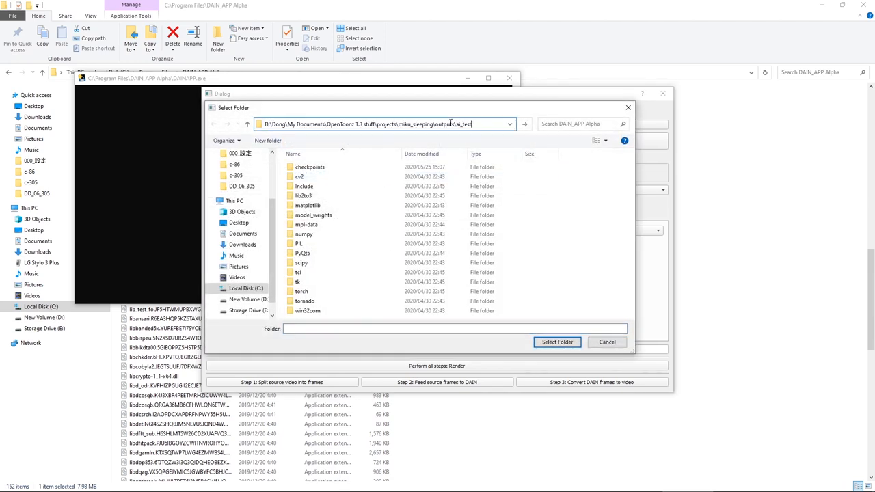
{"action": "left_click", "coordinate": [557, 342]}
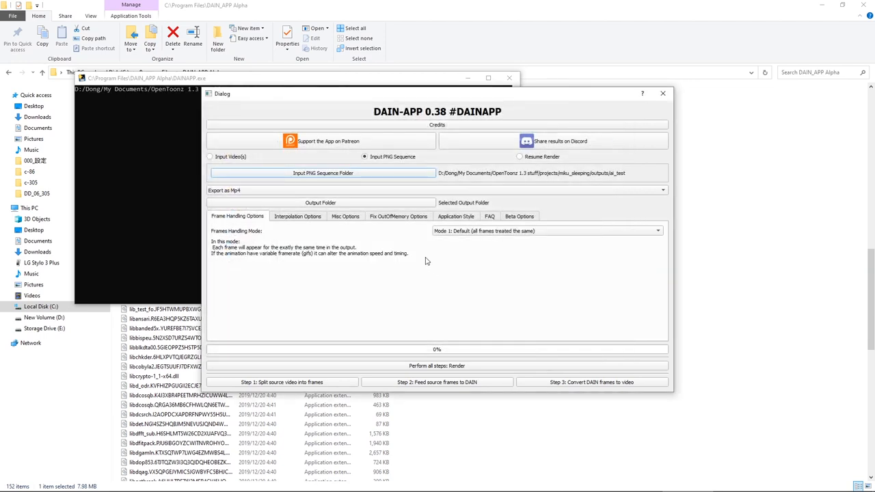
{"action": "mouse_move", "coordinate": [366, 192]}
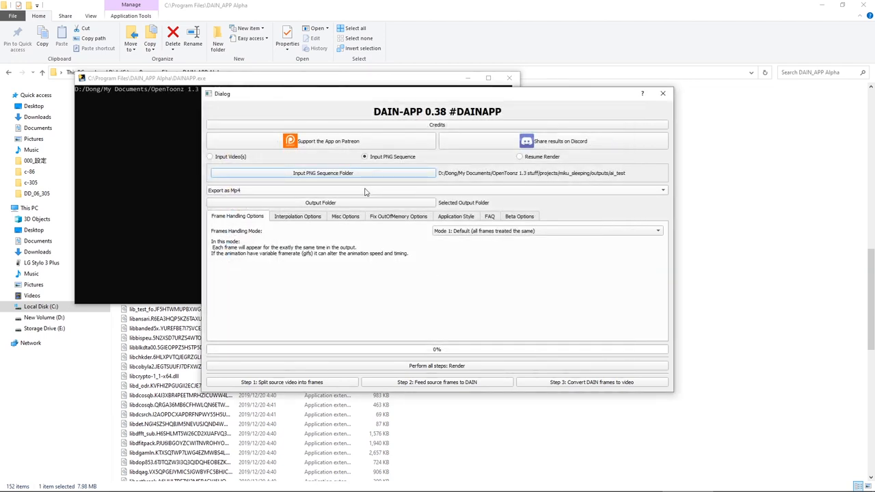
{"action": "left_click", "coordinate": [323, 173]}
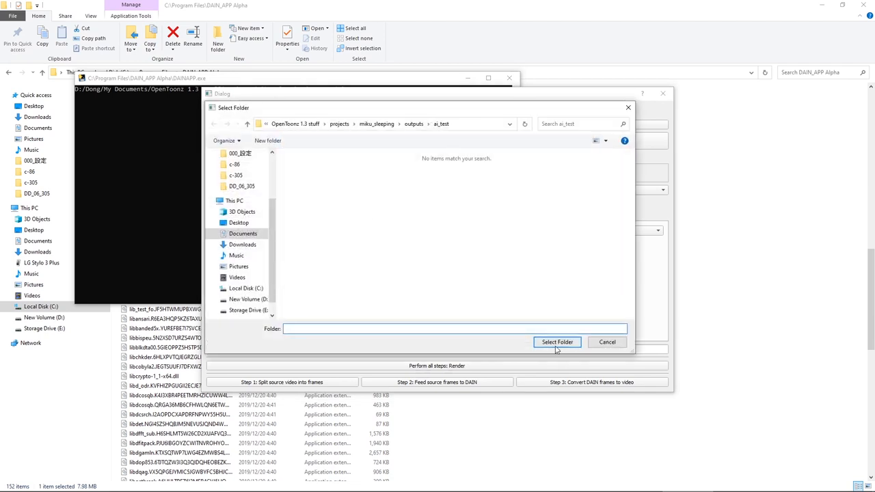
{"action": "left_click", "coordinate": [557, 342]}
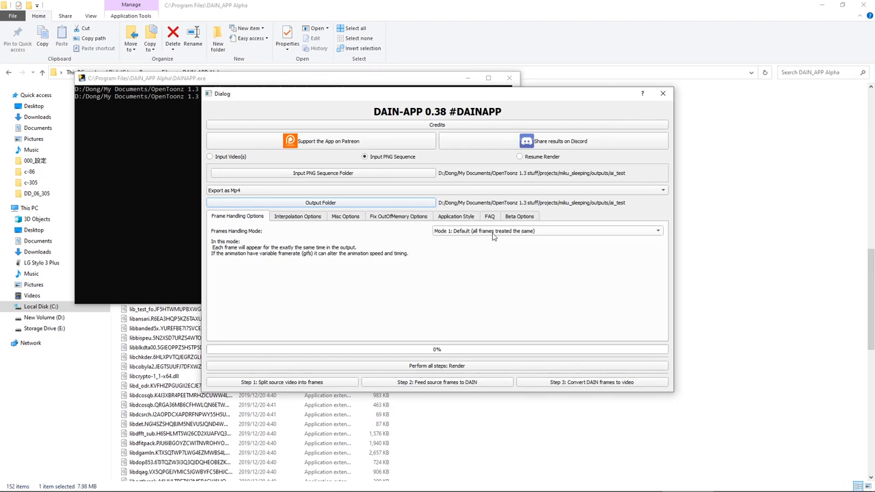
Choose Cartoon or anime depth, Alpha Fast Method, Input FPS 1 and Interpolate 8X.
{"action": "left_click", "coordinate": [297, 216]}
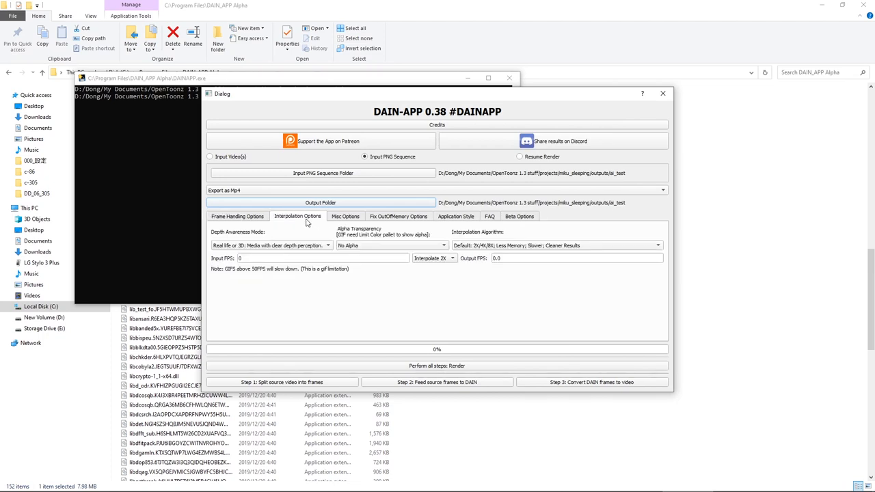
{"action": "left_click", "coordinate": [270, 245]}
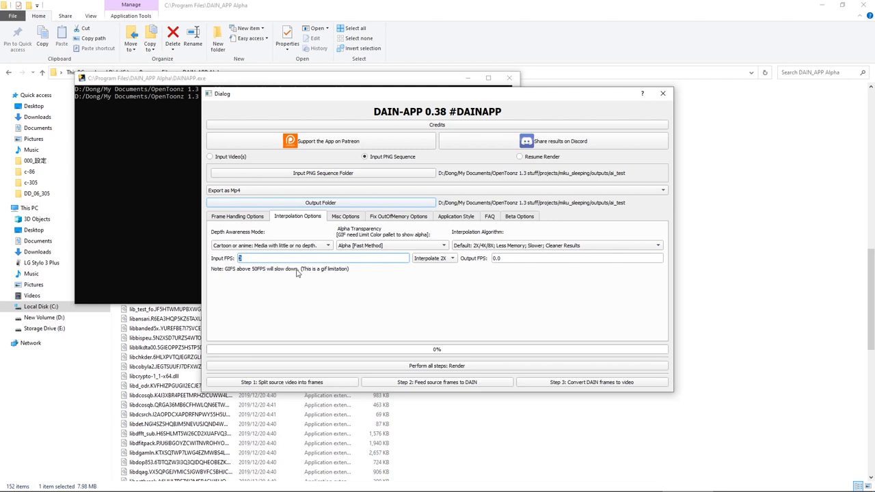
{"action": "left_click", "coordinate": [434, 258]}
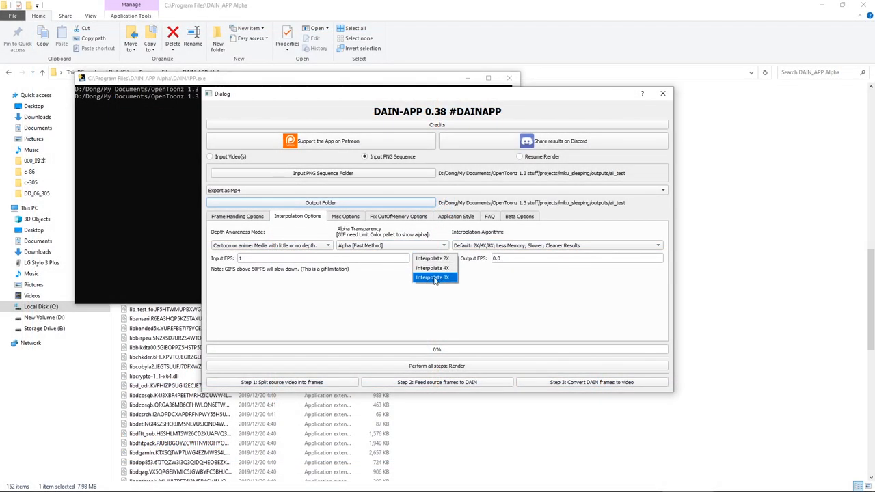
{"action": "left_click", "coordinate": [433, 277]}
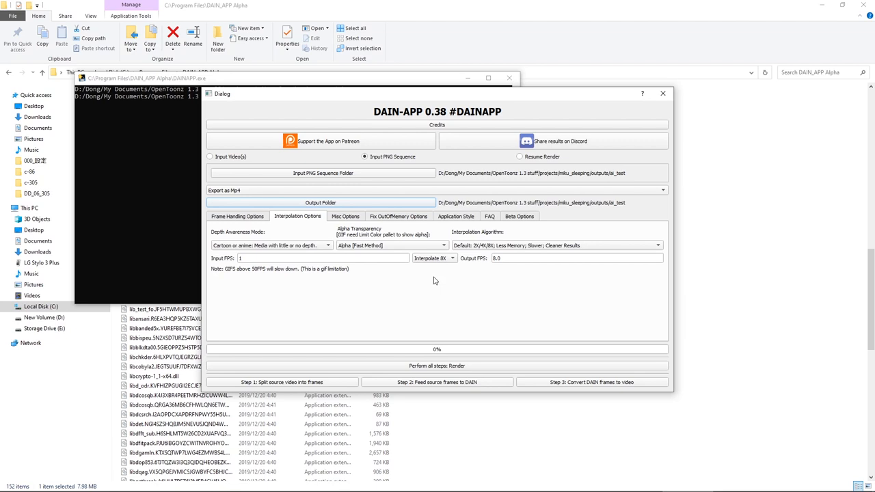
{"action": "mouse_move", "coordinate": [332, 372]}
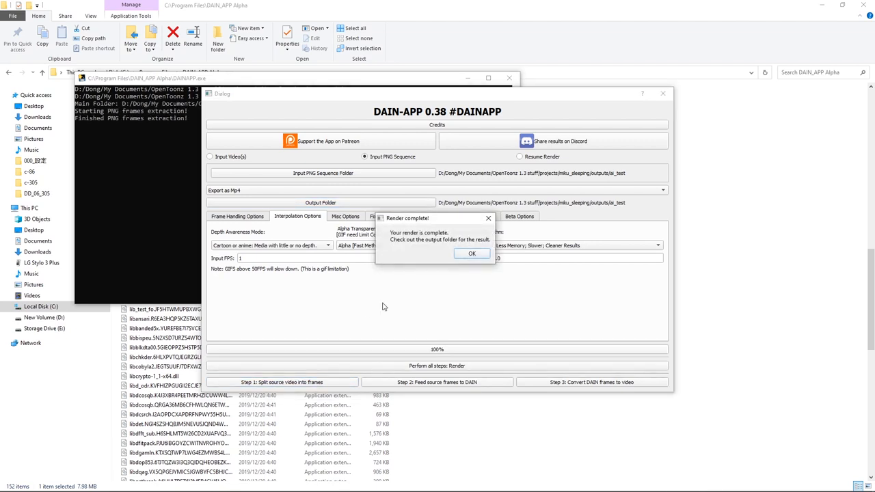
Dismiss Render complete and feed source frames to DAIN, which hits CUDA out-of-memory.
{"action": "left_click", "coordinate": [471, 253]}
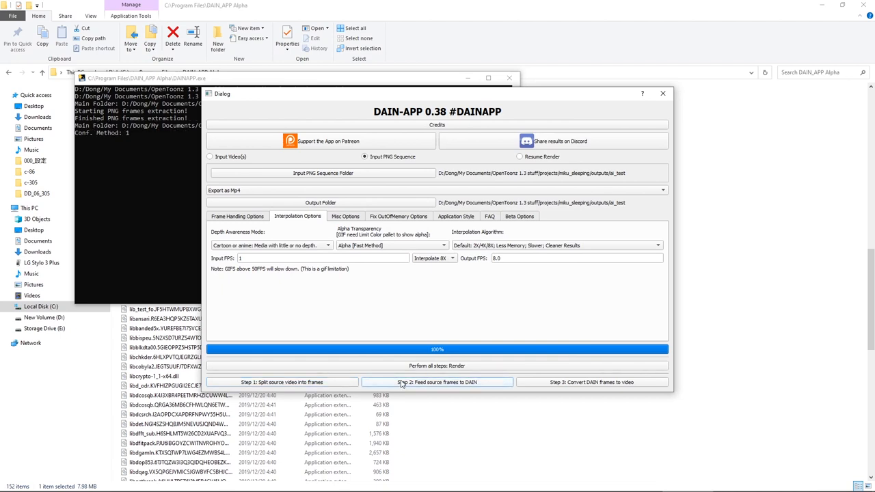
{"action": "left_click", "coordinate": [437, 382]}
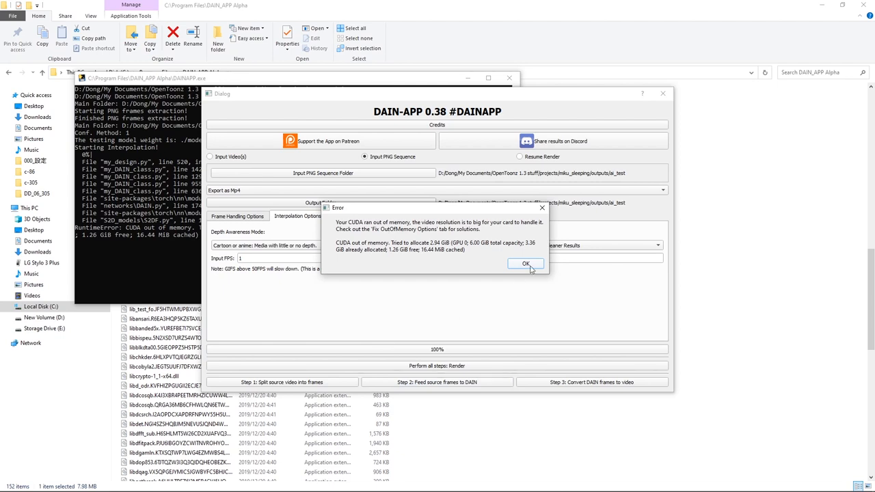
Rerun interpolation with frames split into 350 px sections and 100 px padding.
{"action": "left_click", "coordinate": [526, 264]}
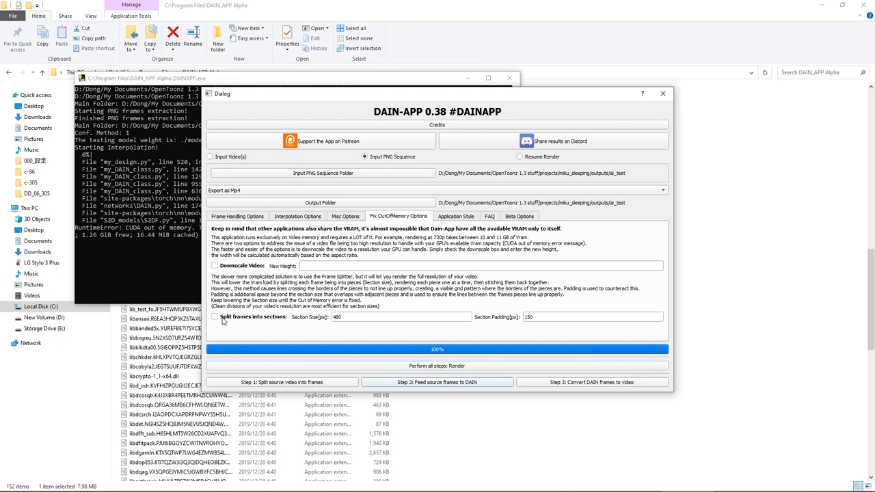
{"action": "left_click", "coordinate": [214, 317]}
{"action": "type", "text": "100"}
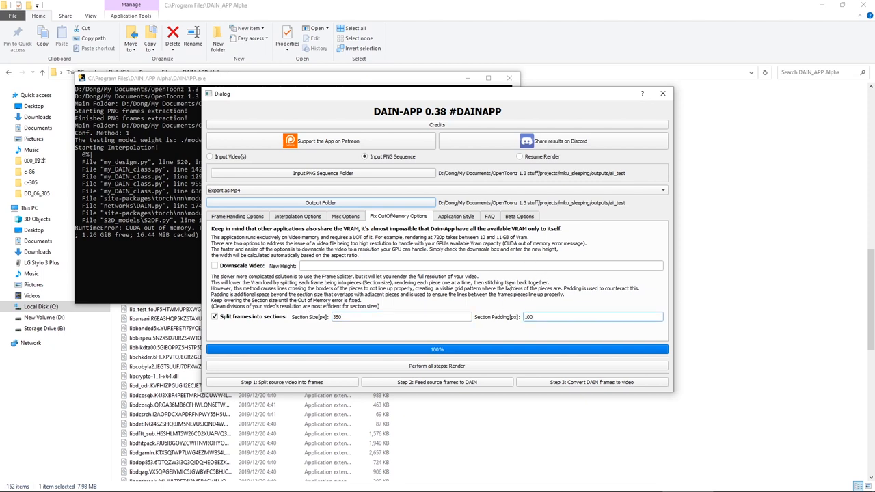
{"action": "mouse_move", "coordinate": [467, 357]}
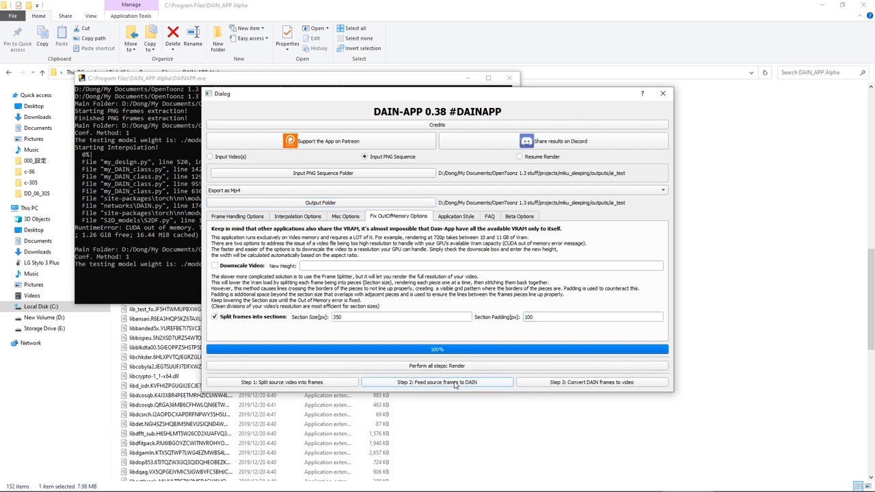
{"action": "left_click", "coordinate": [437, 382]}
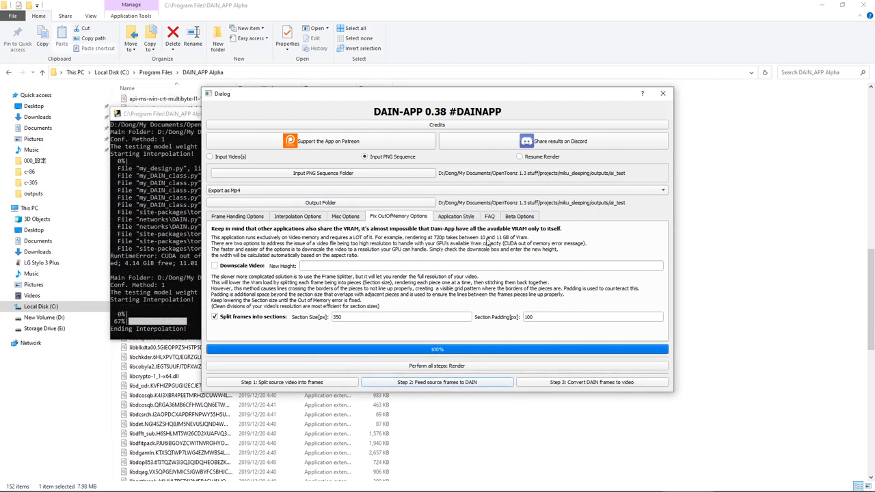
{"action": "left_click", "coordinate": [662, 93]}
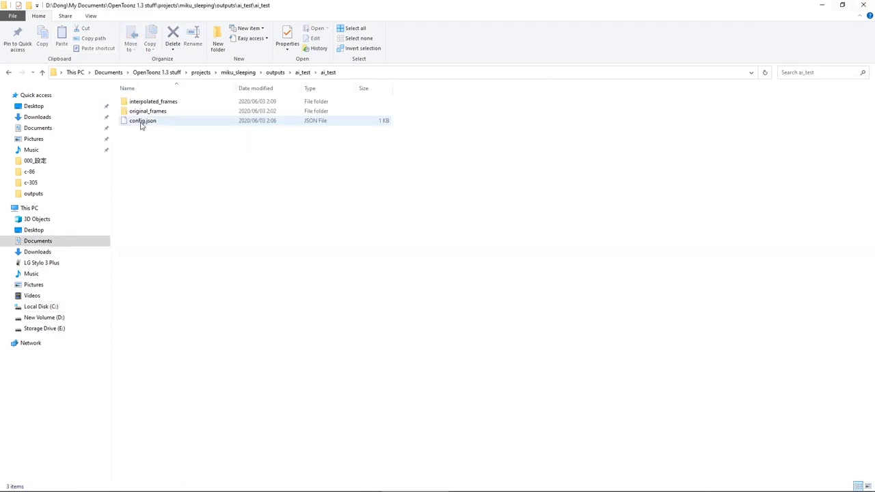
Preview the interpolated frames from the interpolated_frames folder in Photos.
{"action": "double_click", "coordinate": [153, 101]}
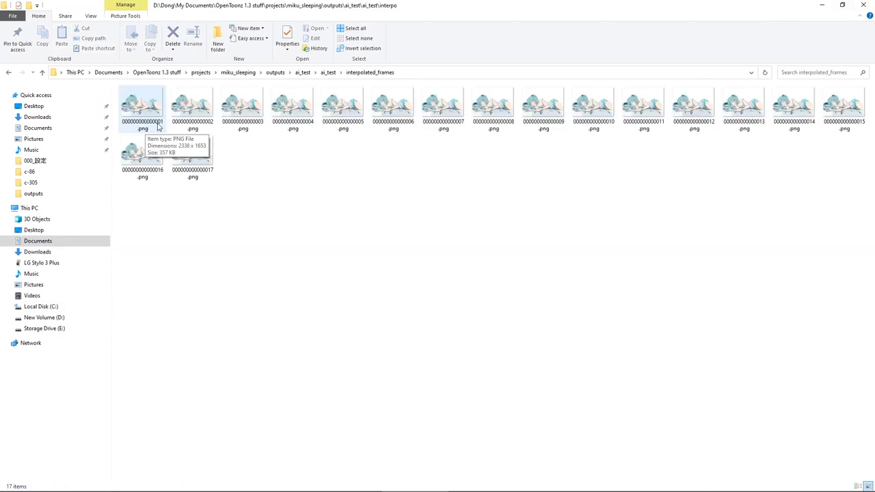
{"action": "double_click", "coordinate": [192, 104]}
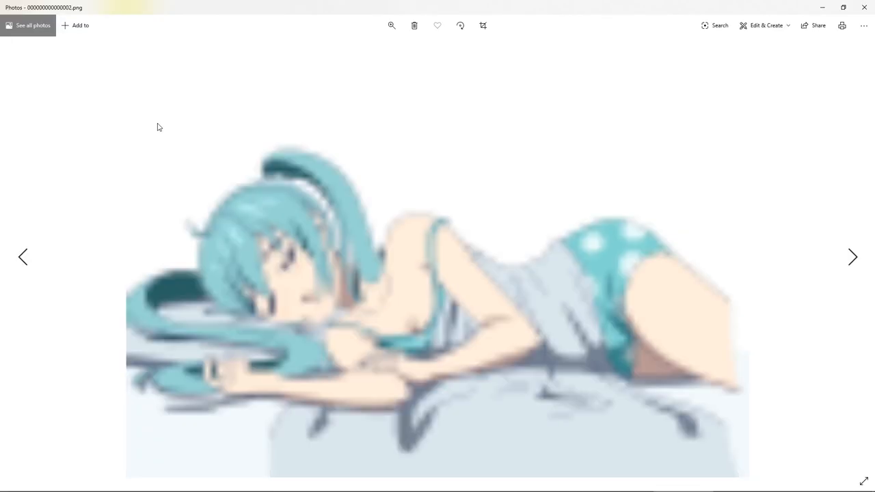
{"action": "left_click", "coordinate": [853, 257]}
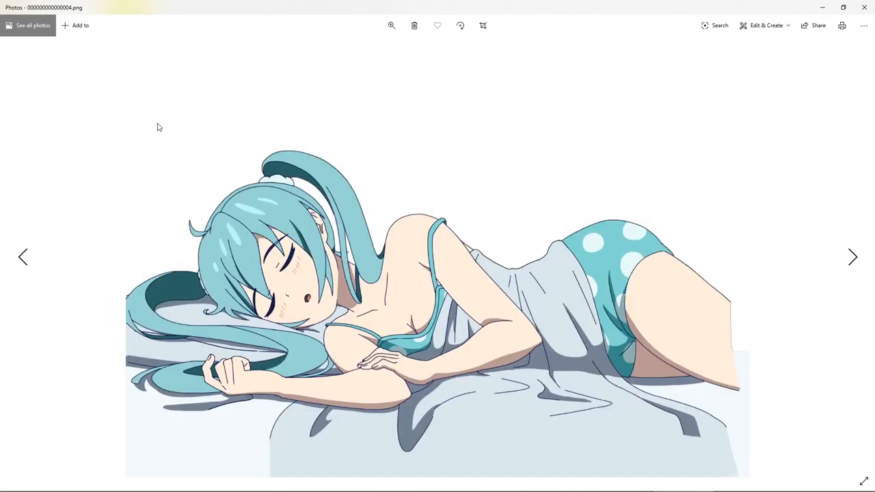
{"action": "left_click", "coordinate": [853, 256]}
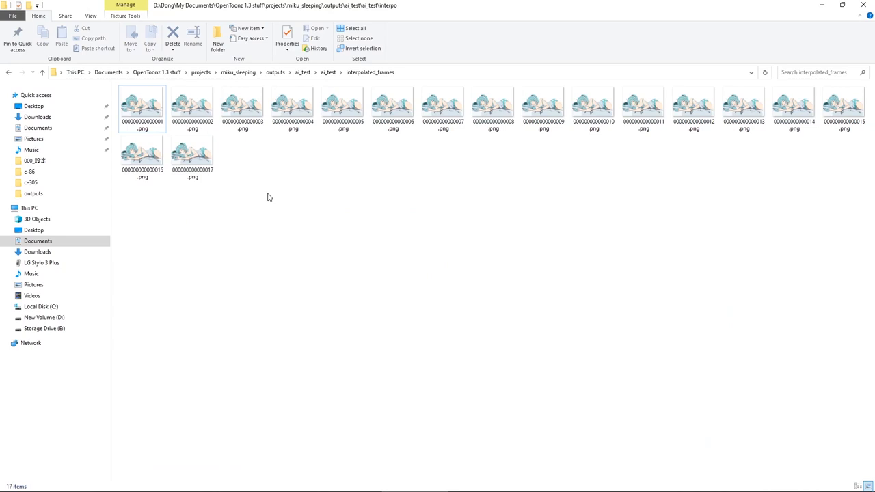
Batch-rename the frames with an A_ prefix using a PowerShell Dir | rename-item command.
{"action": "right_click", "coordinate": [269, 198]}
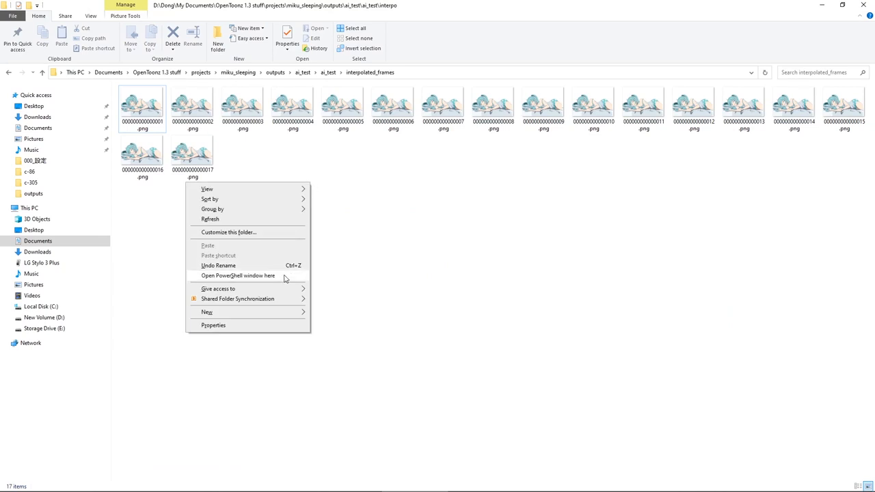
{"action": "left_click", "coordinate": [237, 275]}
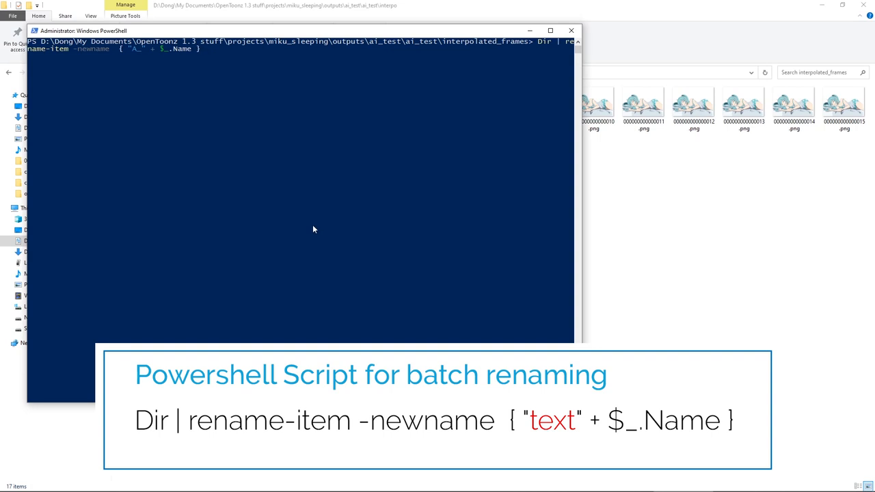
{"action": "key", "text": "Return"}
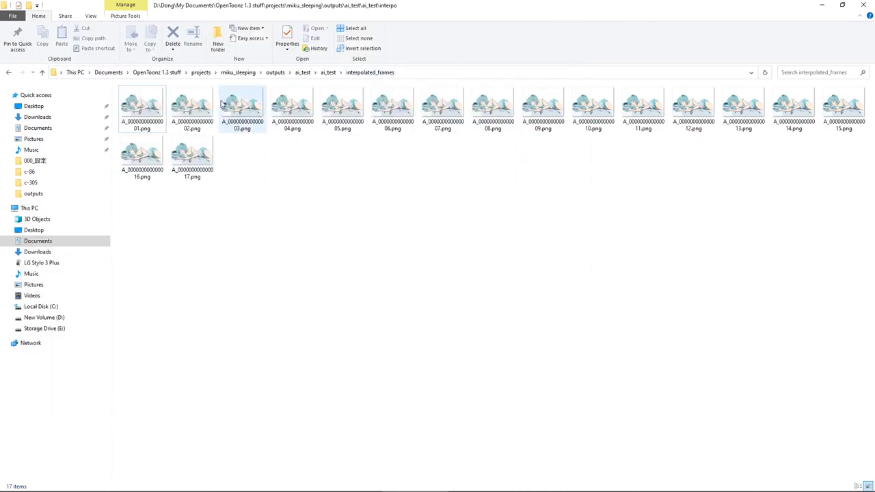
Retime the A_ level in Col1, extending and reversing exposures to 90 frames.
{"action": "left_click", "coordinate": [141, 108]}
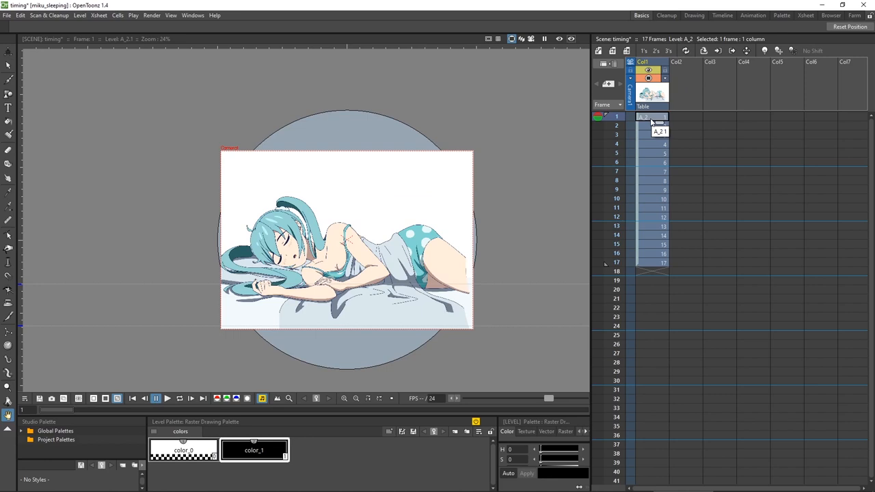
{"action": "left_click", "coordinate": [643, 126]}
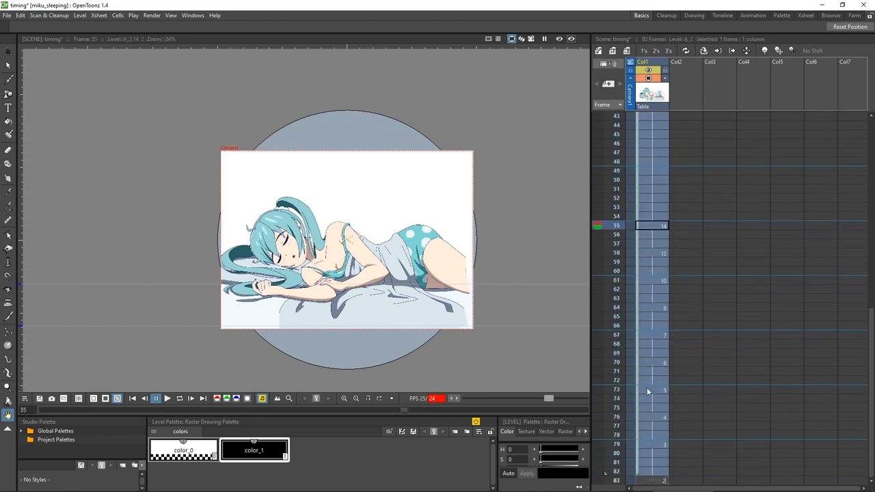
{"action": "scroll", "scroll_direction": "down", "scroll_amount": 3}
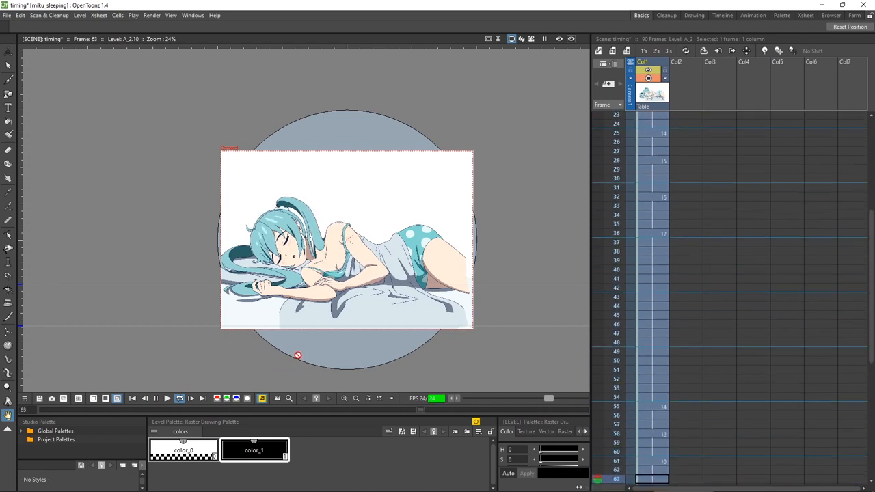
{"action": "left_click", "coordinate": [156, 398]}
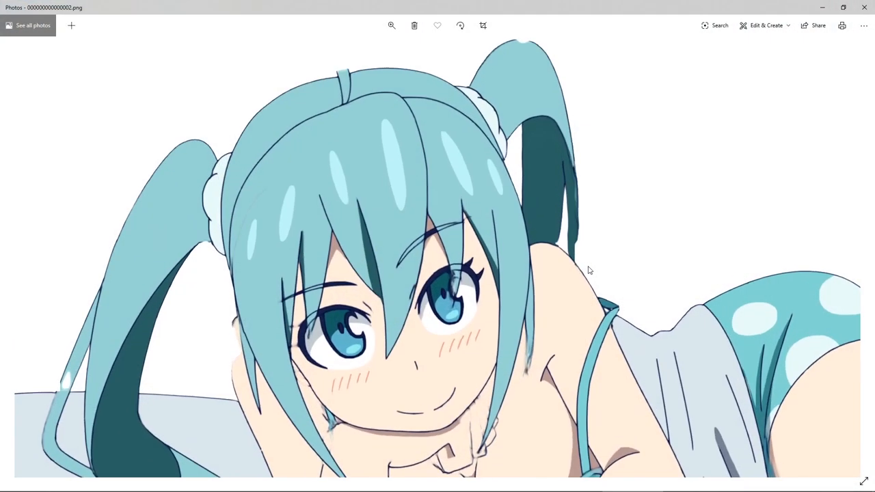
Open the close-up face frame from Photos in Adobe Photoshop via Edit & Create.
{"action": "left_click", "coordinate": [392, 25]}
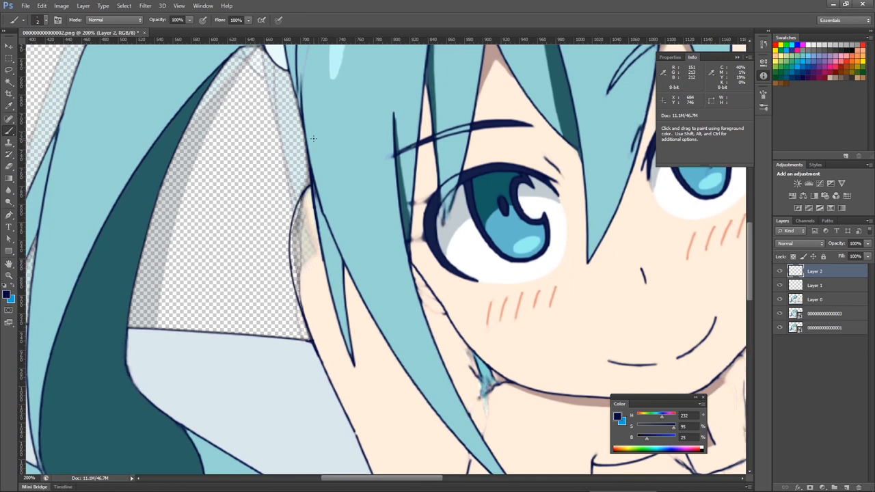
Paint over a hair artifact beside the face and sample the light blue hair colour for Layer 1.
{"action": "left_click_drag", "start_coordinate": [313, 139], "coordinate": [279, 220]}
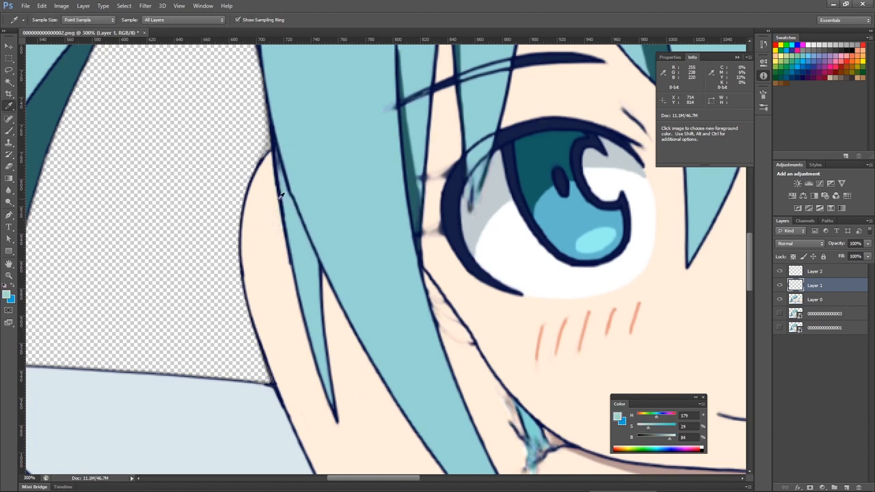
{"action": "left_click", "coordinate": [9, 106]}
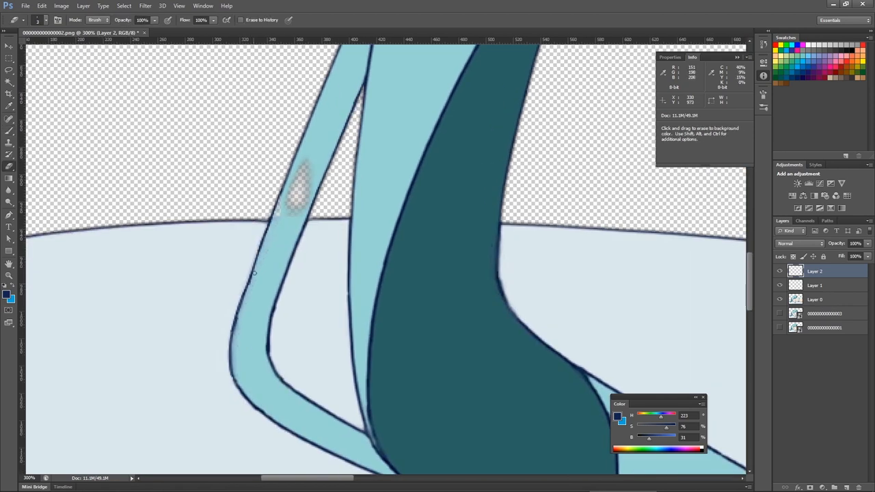
{"action": "left_click", "coordinate": [815, 285]}
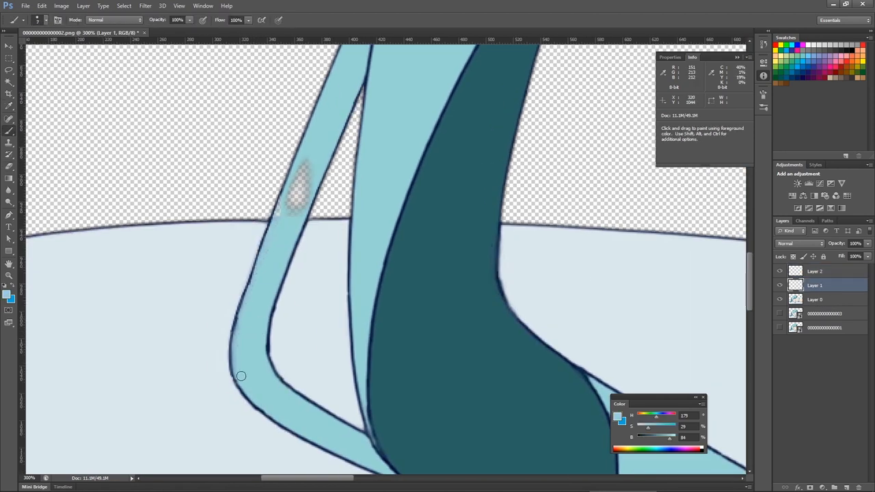